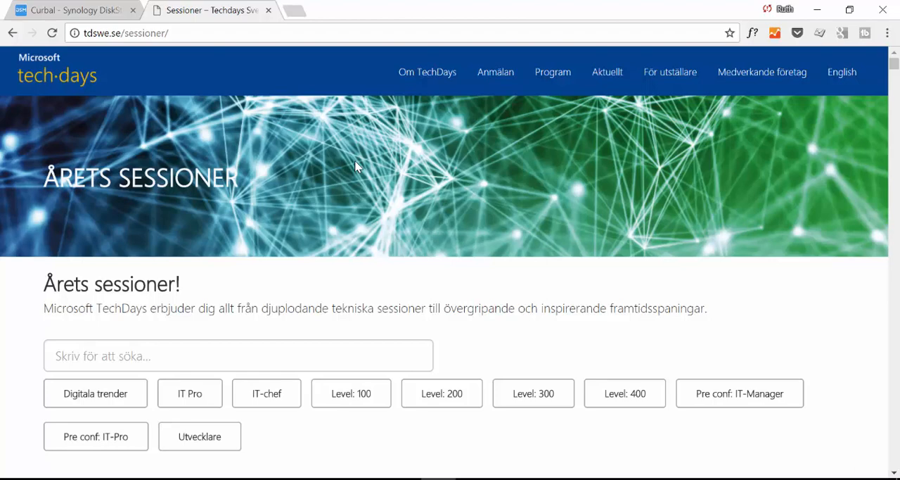
{"action": "mouse_move", "coordinate": [373, 289]}
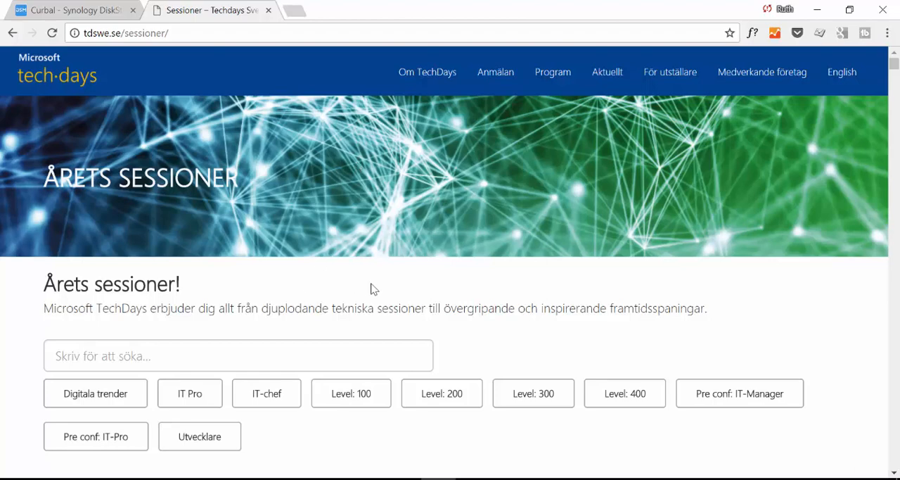
Scroll through the session rows, then deselect the broken picture by clicking an empty cell
{"action": "scroll", "scroll_direction": "down", "scroll_amount": 3}
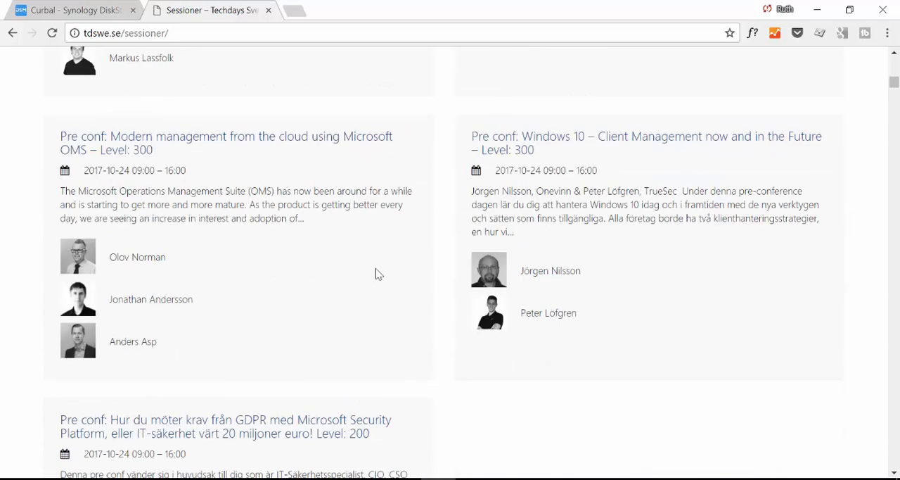
{"action": "mouse_move", "coordinate": [159, 173]}
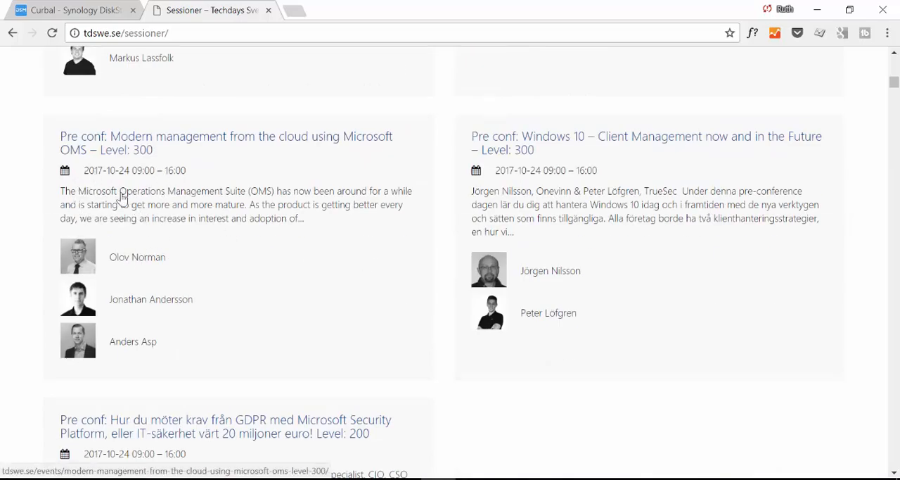
{"action": "mouse_move", "coordinate": [285, 308]}
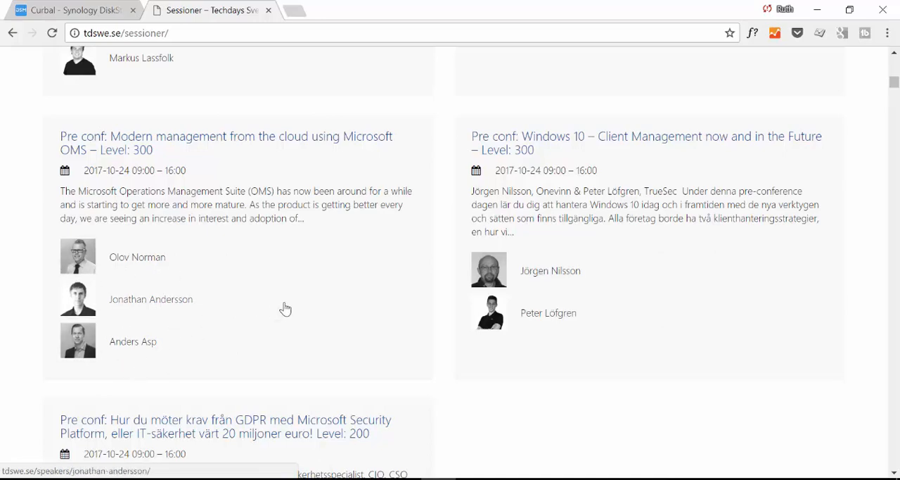
{"action": "scroll", "scroll_direction": "down", "scroll_amount": 3}
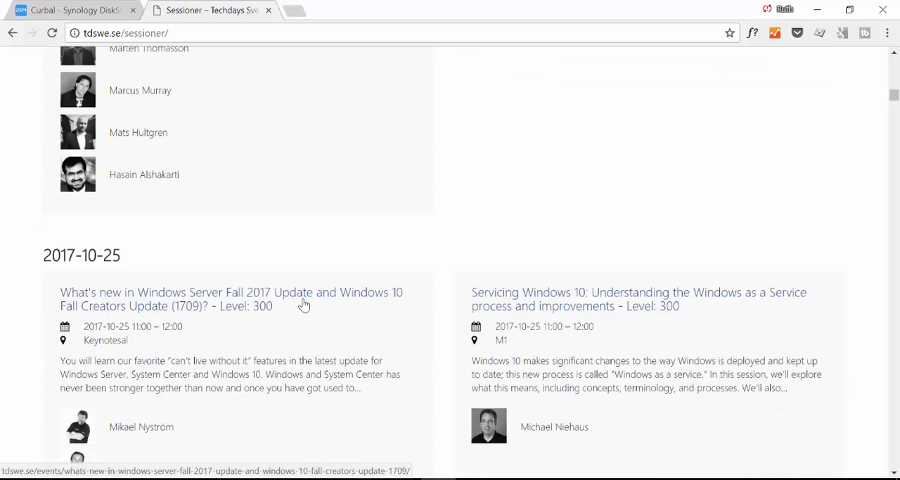
{"action": "scroll", "scroll_direction": "down", "scroll_amount": 3}
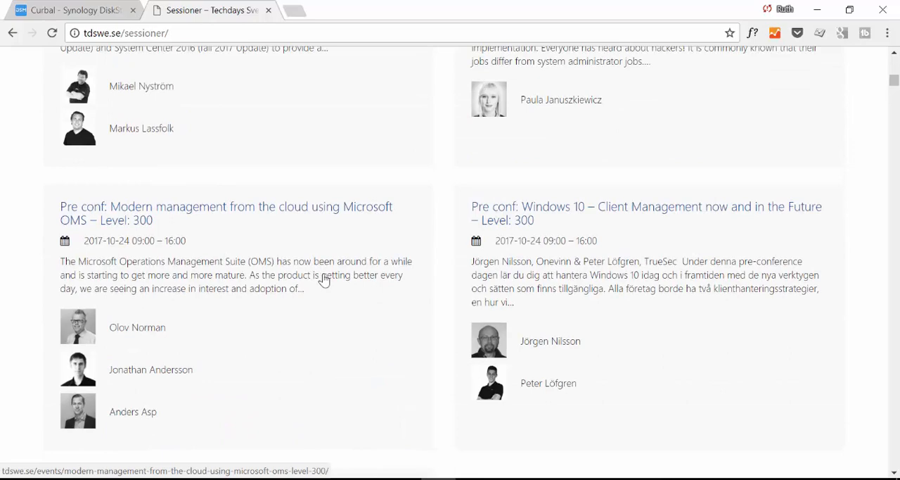
{"action": "scroll", "scroll_direction": "up", "scroll_amount": 3}
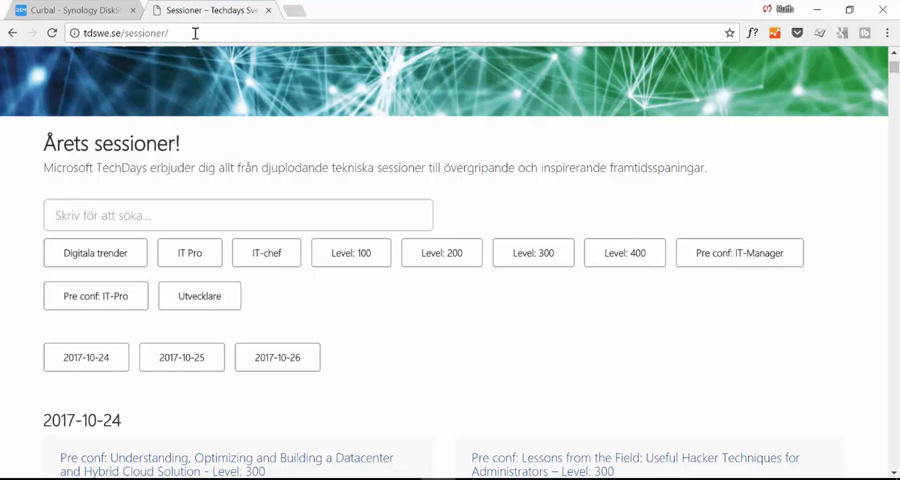
{"action": "scroll", "scroll_direction": "down", "scroll_amount": 3}
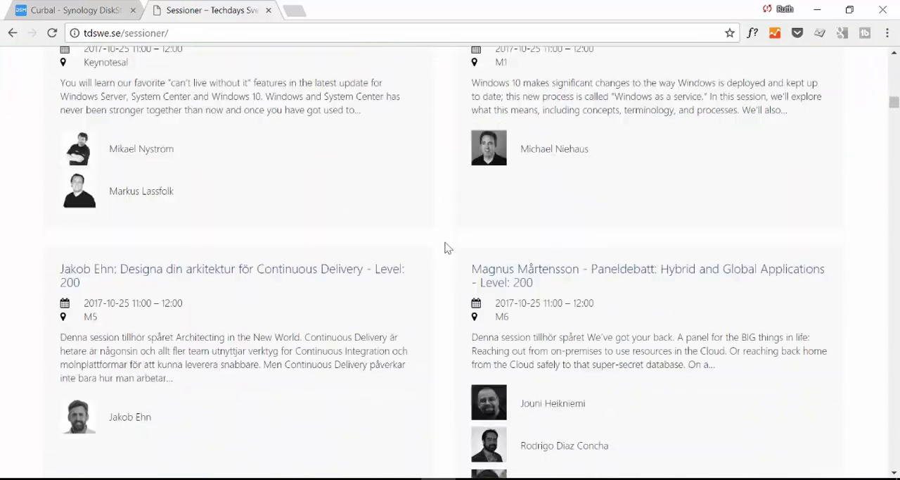
{"action": "scroll", "scroll_direction": "down", "scroll_amount": 3}
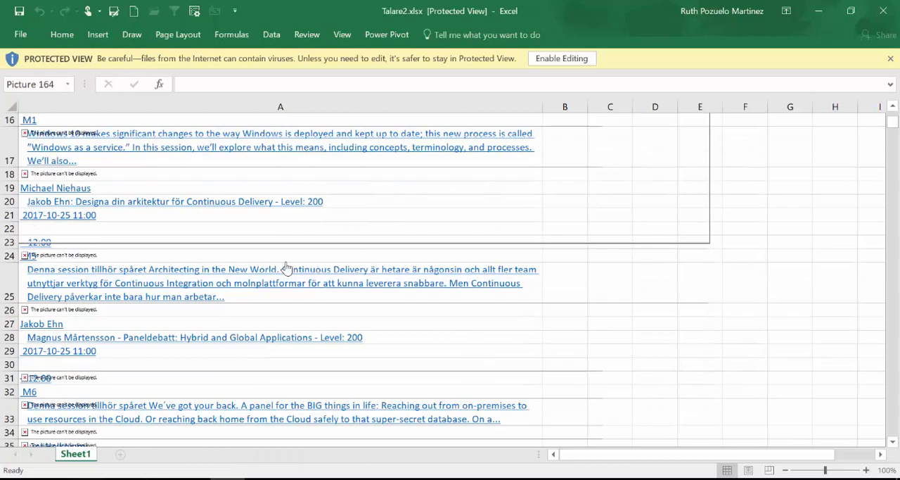
{"action": "scroll", "scroll_direction": "down", "scroll_amount": 3}
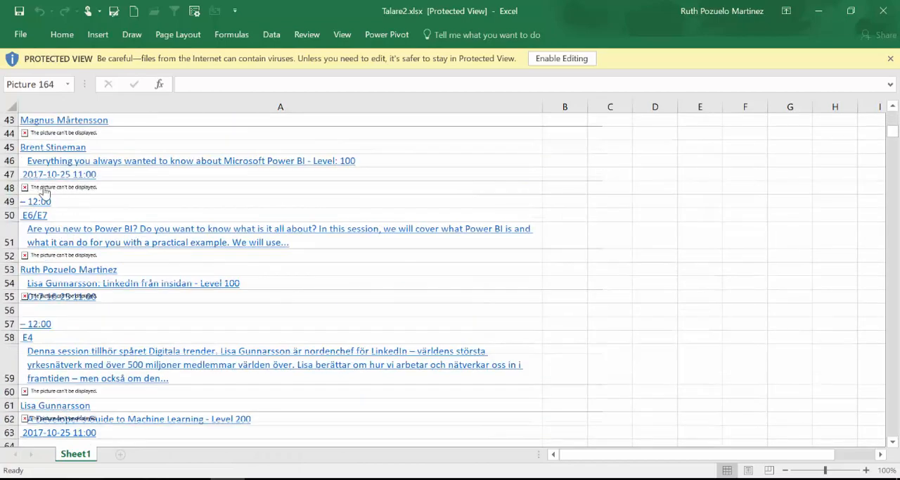
{"action": "scroll", "scroll_direction": "down", "scroll_amount": 3}
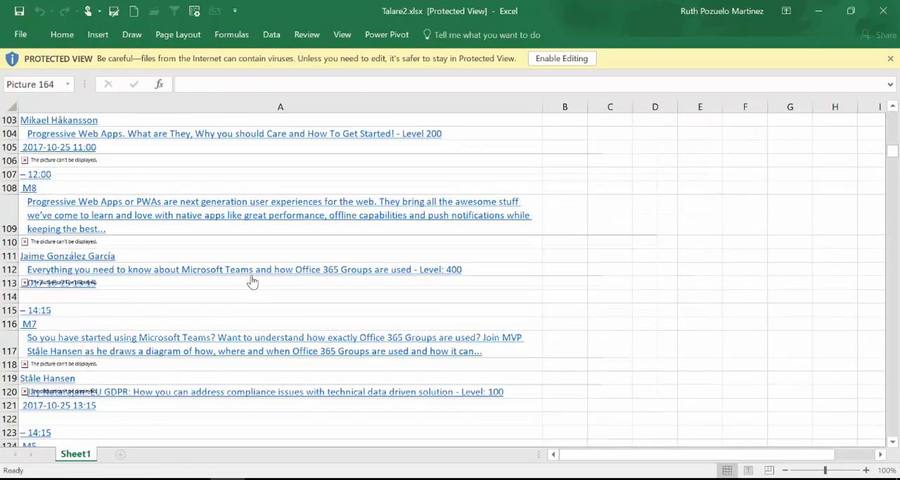
{"action": "scroll", "scroll_direction": "down", "scroll_amount": 3}
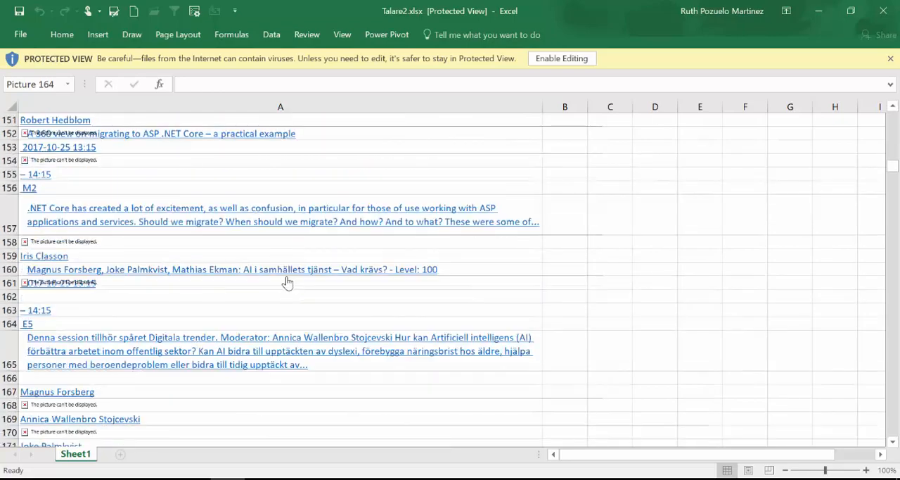
{"action": "scroll", "scroll_direction": "up", "scroll_amount": 3}
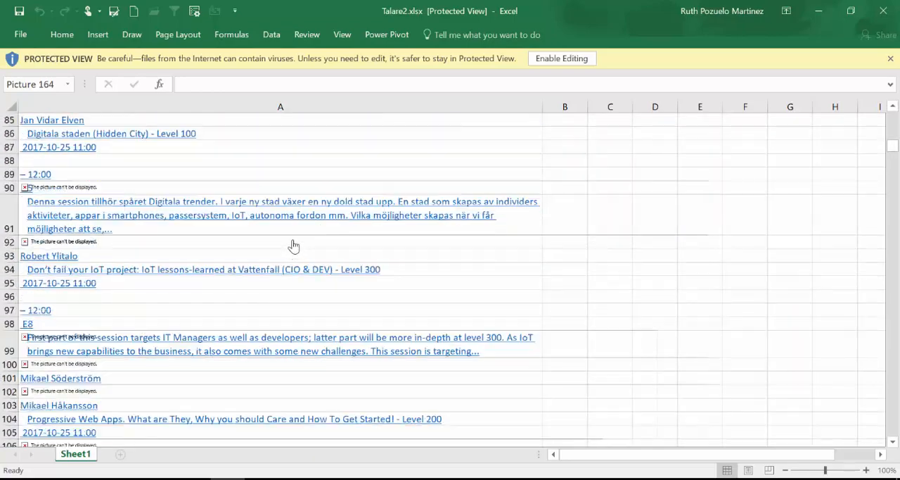
{"action": "scroll", "scroll_direction": "up", "scroll_amount": 3}
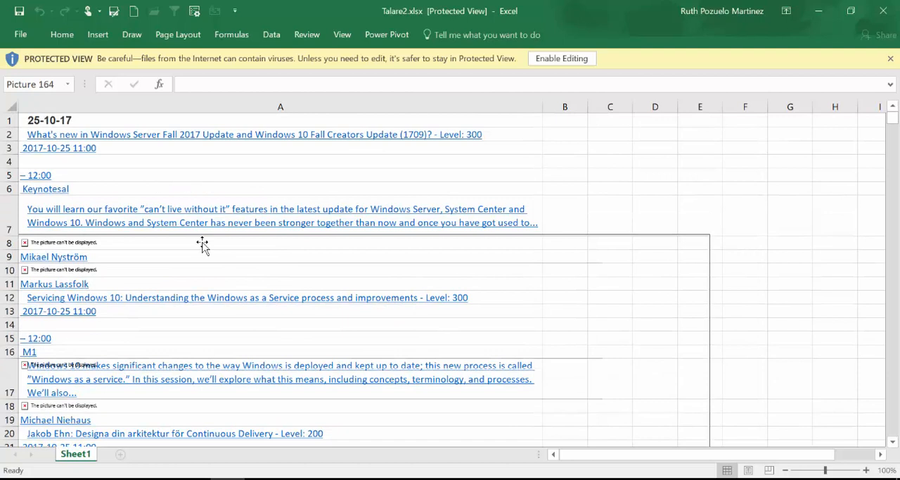
{"action": "left_click", "coordinate": [683, 201]}
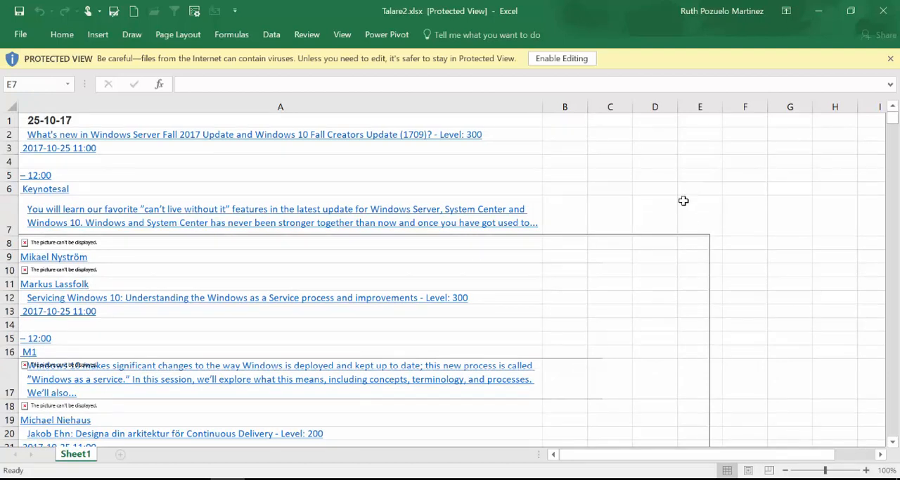
{"action": "left_click", "coordinate": [700, 216]}
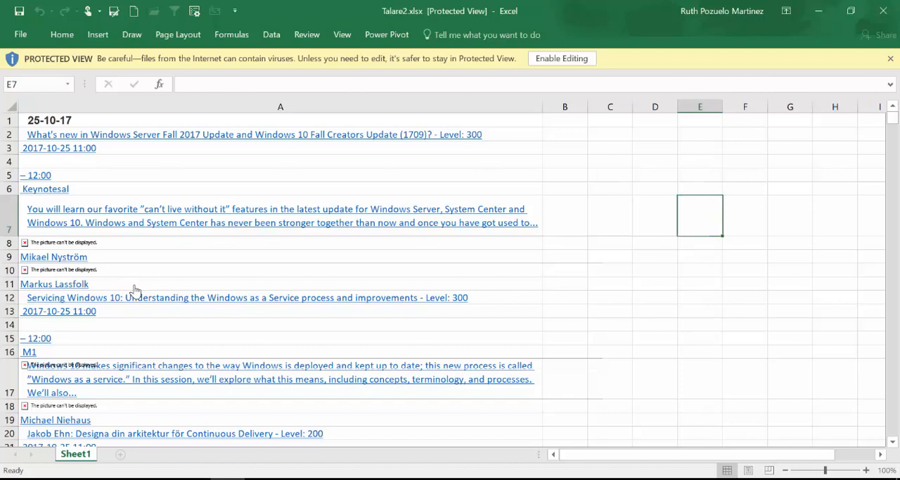
{"action": "mouse_move", "coordinate": [484, 286]}
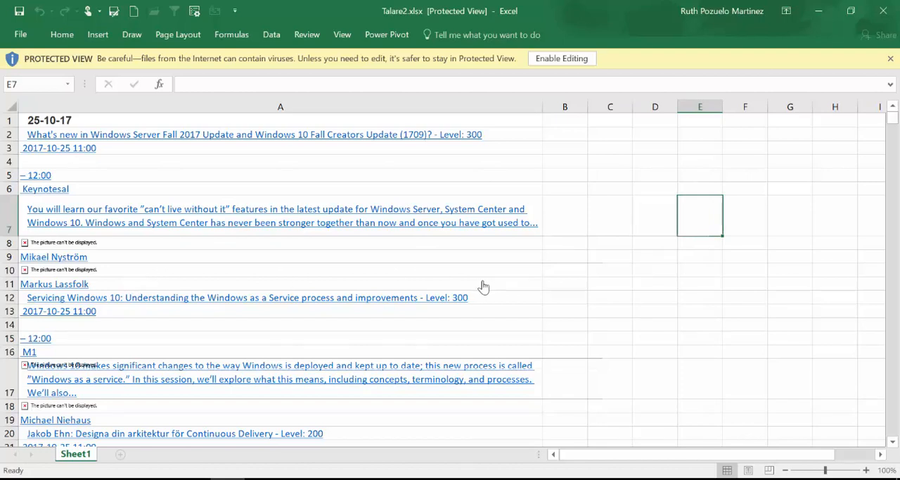
{"action": "mouse_move", "coordinate": [462, 263]}
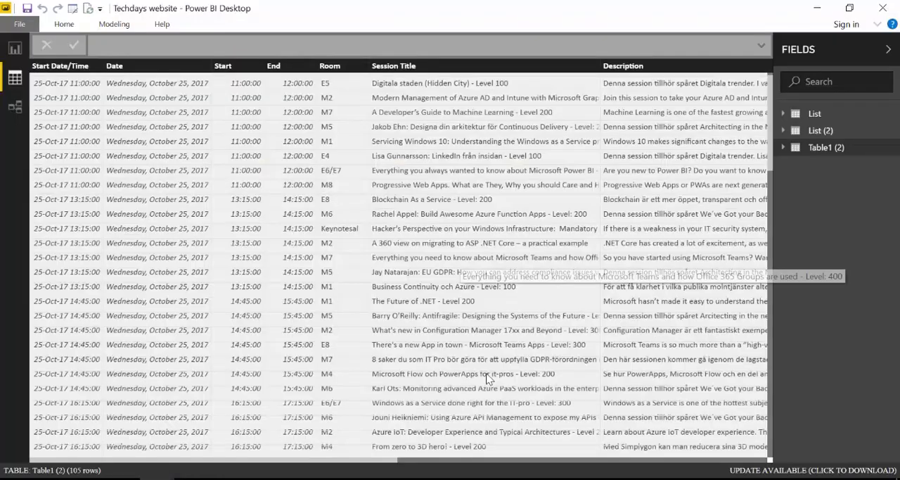
{"action": "mouse_move", "coordinate": [207, 295]}
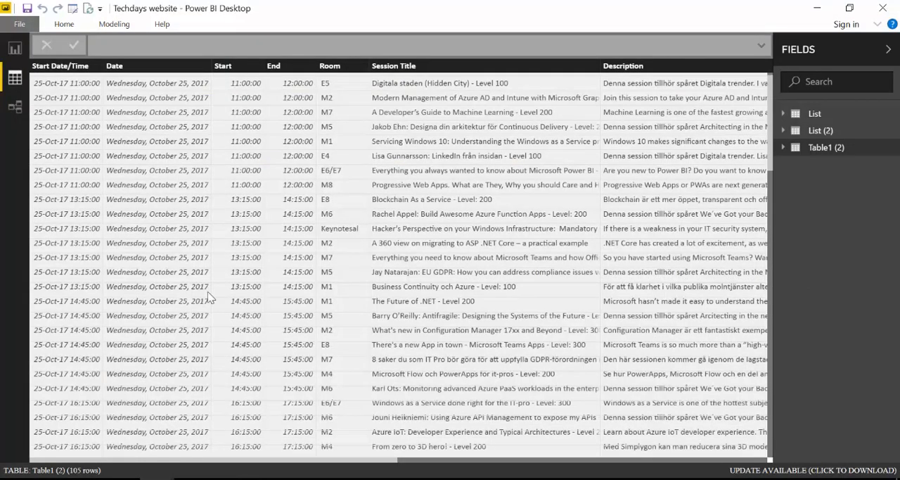
{"action": "mouse_move", "coordinate": [73, 127]}
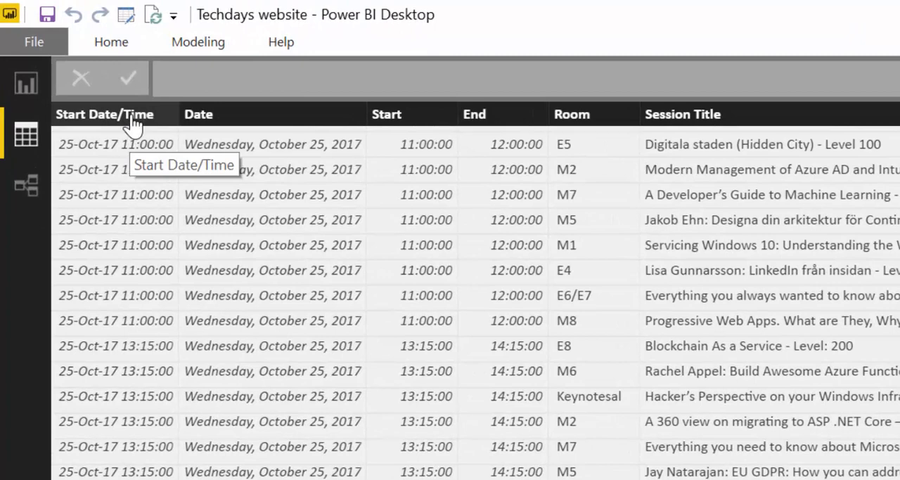
{"action": "mouse_move", "coordinate": [151, 137]}
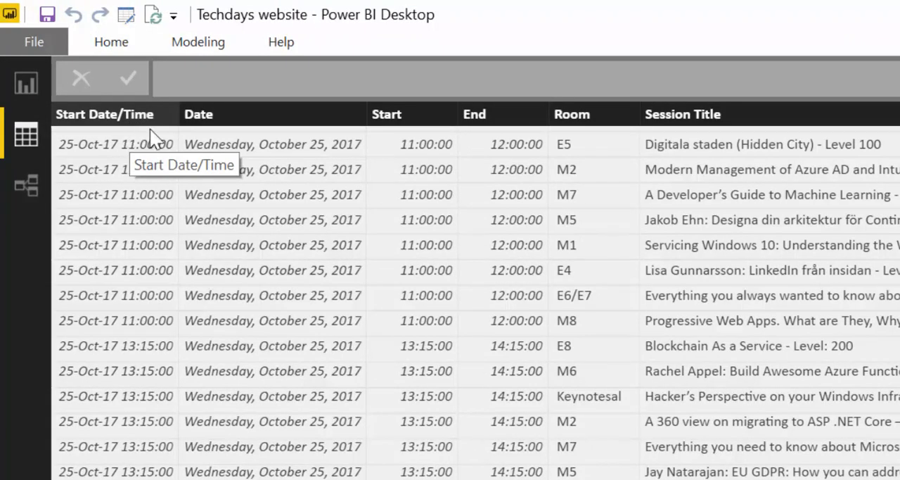
{"action": "mouse_move", "coordinate": [411, 123]}
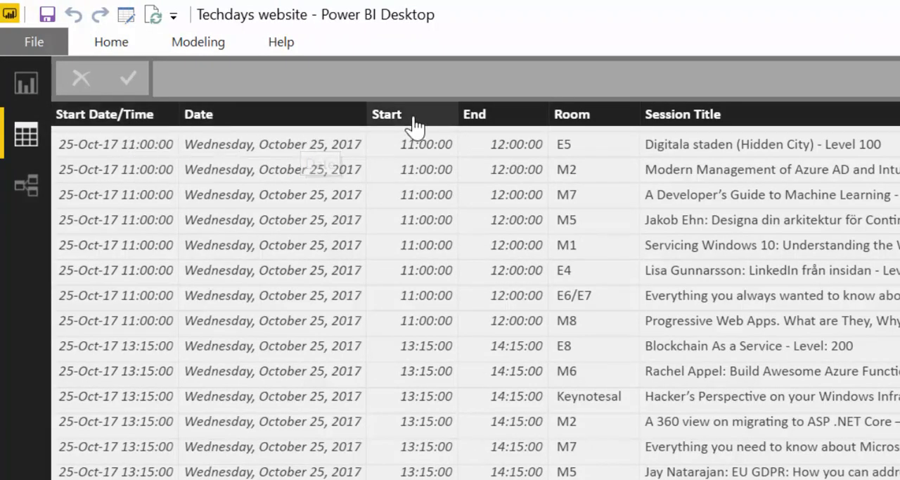
{"action": "mouse_move", "coordinate": [577, 114]}
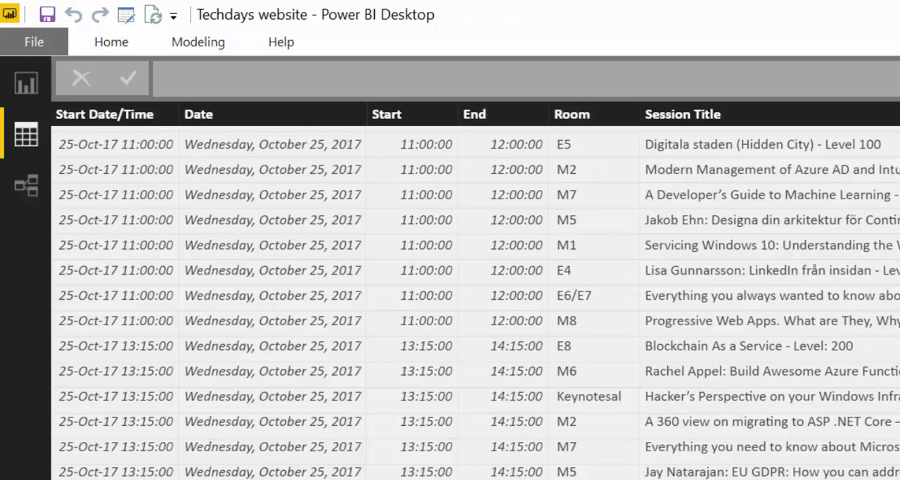
Scroll across Table1 (2) columns: times, rooms, titles, speakers and URLs
{"action": "scroll", "scroll_direction": "right", "scroll_amount": 3}
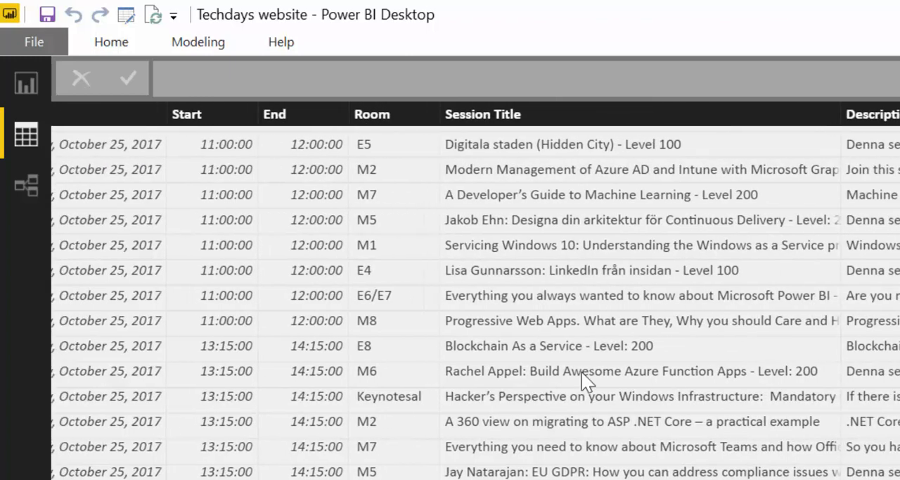
{"action": "scroll", "scroll_direction": "right", "scroll_amount": 3}
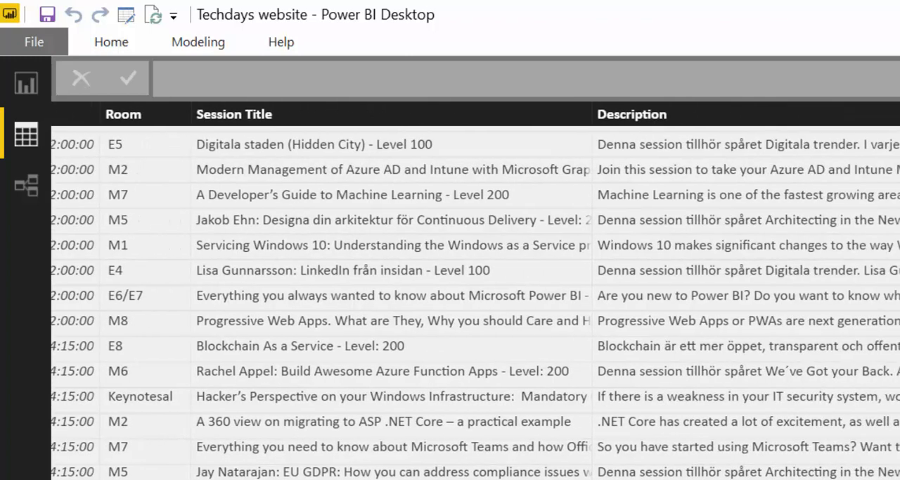
{"action": "scroll", "scroll_direction": "right", "scroll_amount": 3}
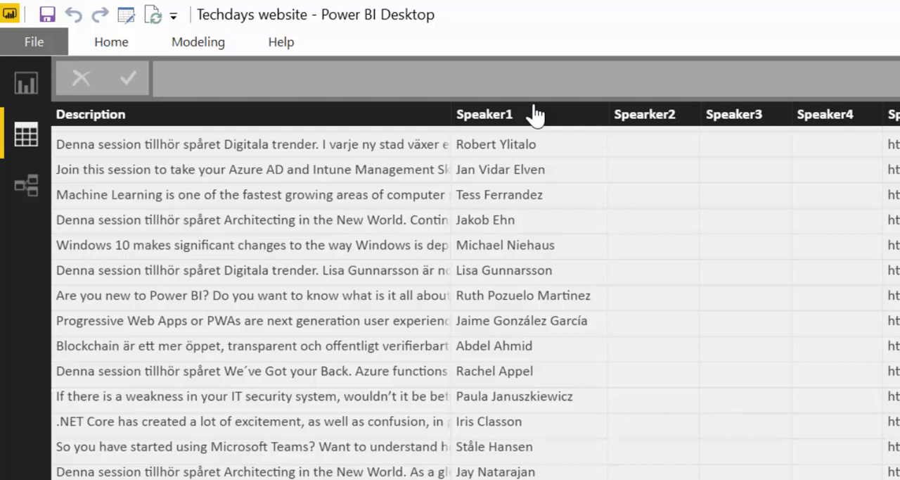
{"action": "mouse_move", "coordinate": [508, 143]}
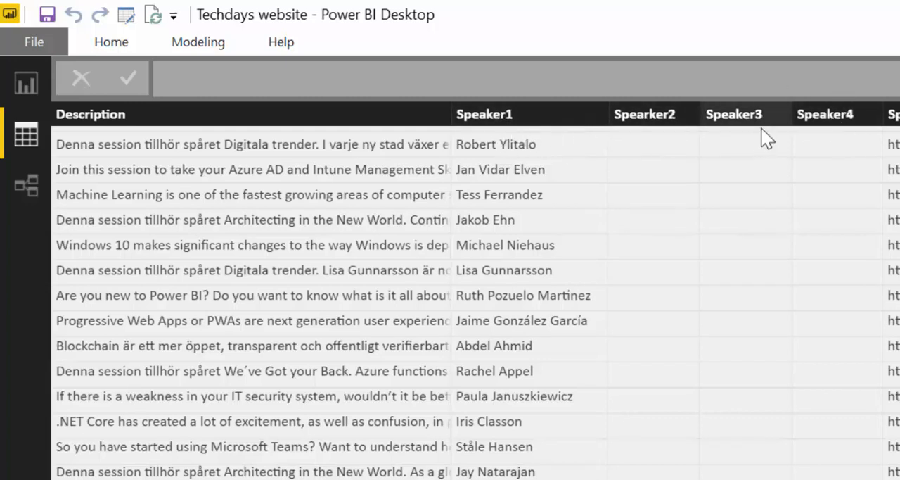
{"action": "scroll", "scroll_direction": "right", "scroll_amount": 3}
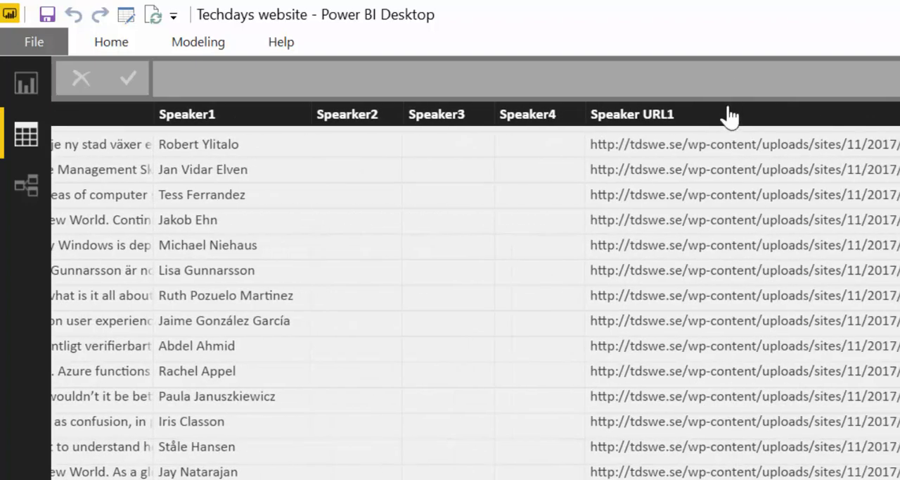
{"action": "mouse_move", "coordinate": [724, 119]}
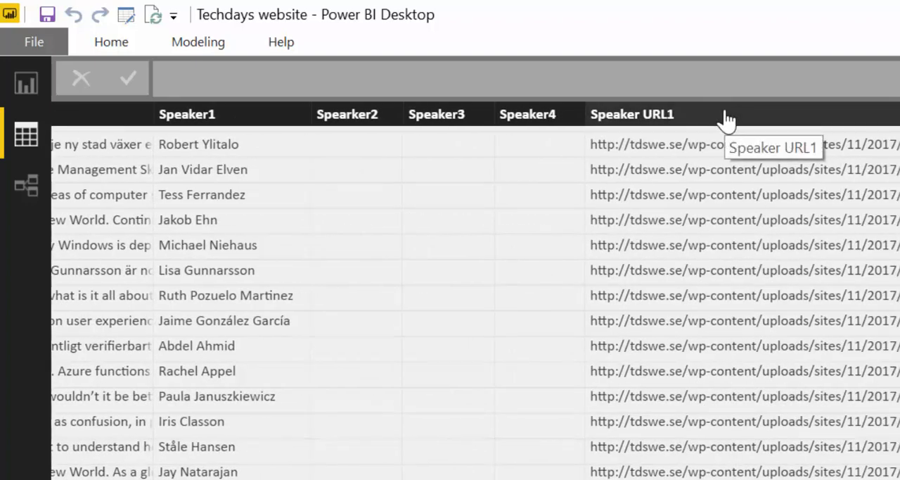
{"action": "mouse_move", "coordinate": [646, 148]}
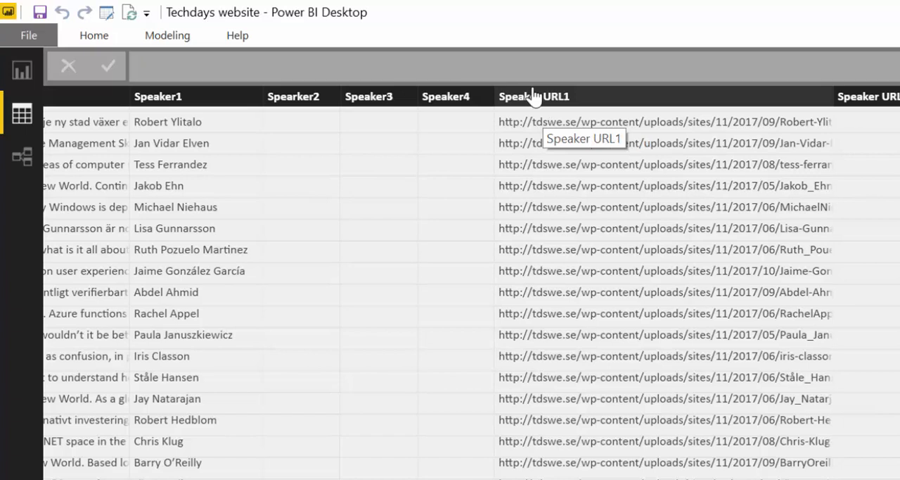
{"action": "mouse_move", "coordinate": [534, 96]}
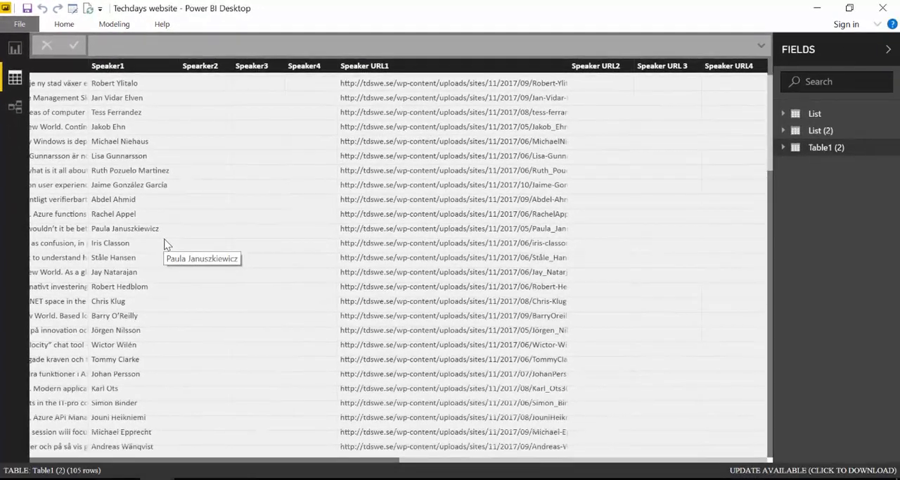
{"action": "mouse_move", "coordinate": [234, 477]}
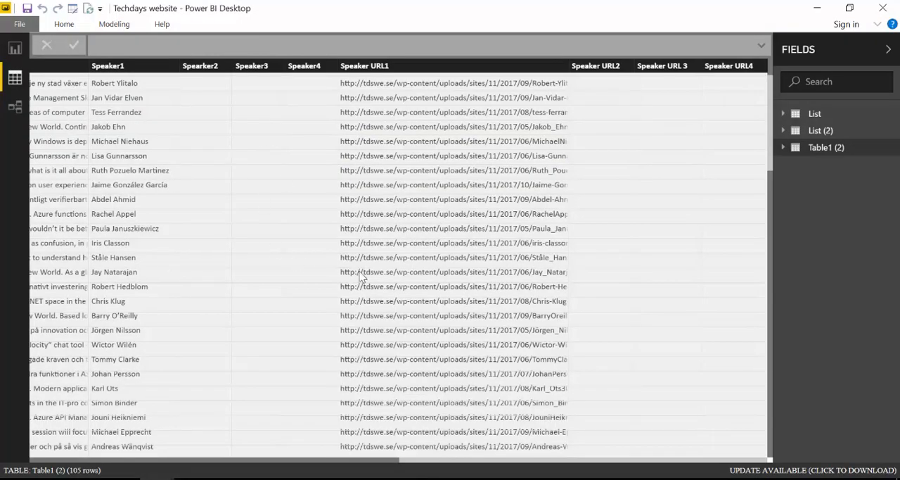
{"action": "scroll", "scroll_direction": "left", "scroll_amount": 3}
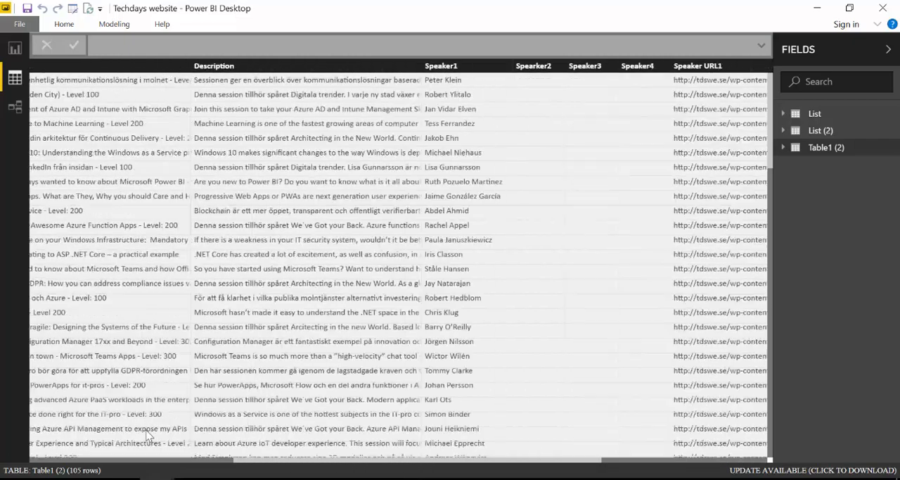
{"action": "scroll", "scroll_direction": "left", "scroll_amount": 3}
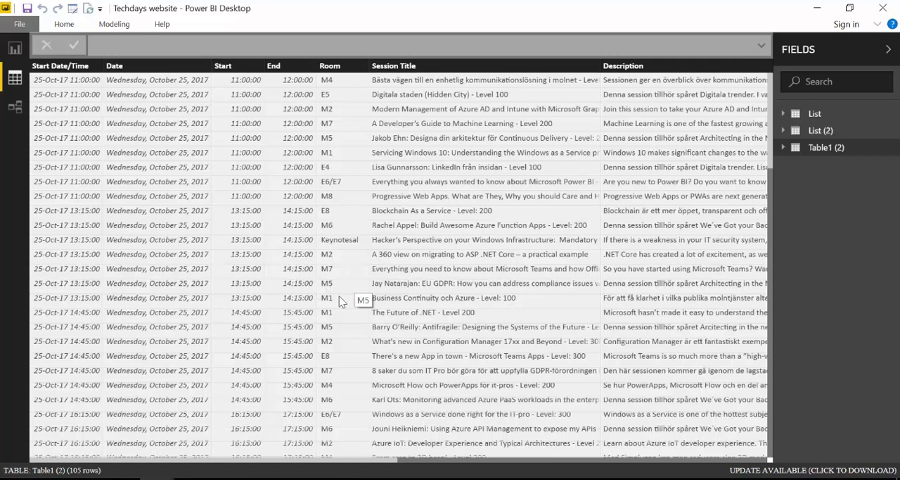
{"action": "mouse_move", "coordinate": [383, 269]}
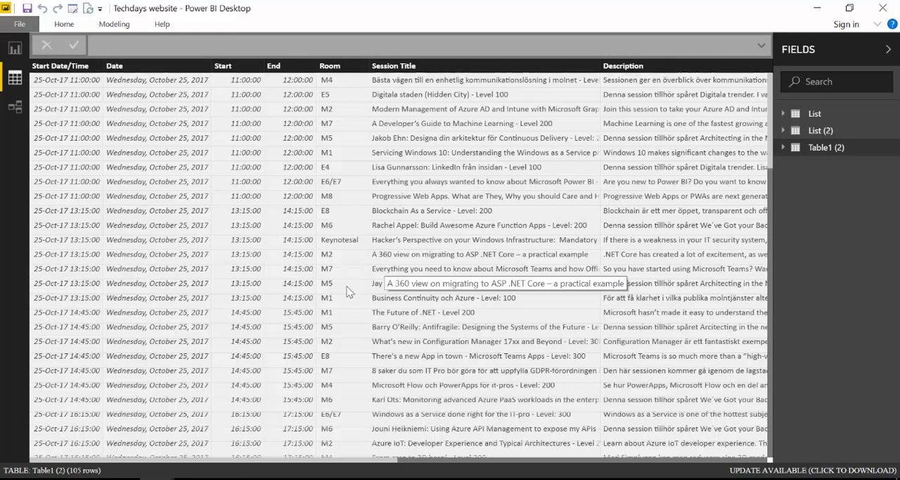
{"action": "mouse_move", "coordinate": [419, 209]}
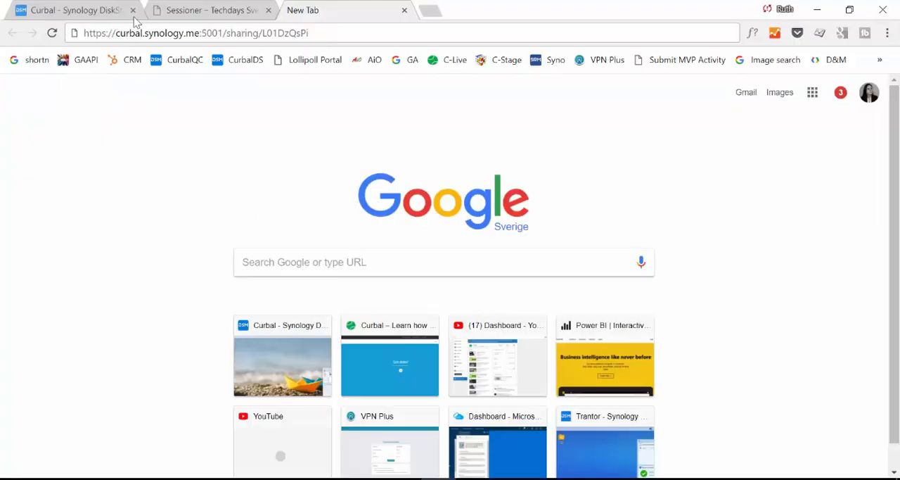
{"action": "mouse_move", "coordinate": [214, 95]}
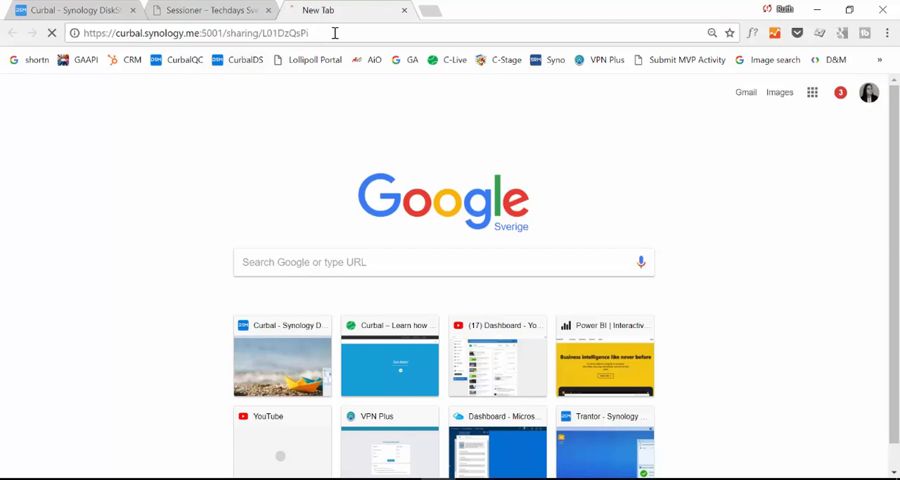
Load the pasted Synology file-request sharing link in the new tab
{"action": "key", "text": "Return"}
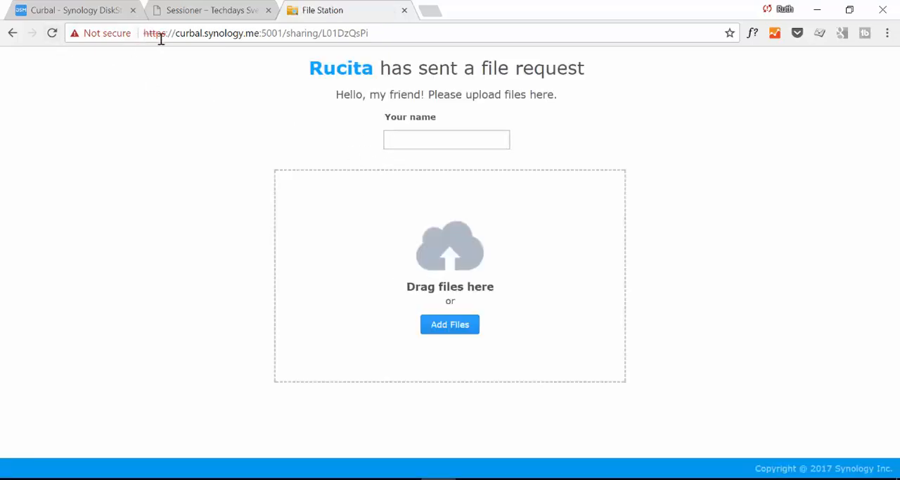
{"action": "mouse_move", "coordinate": [218, 309]}
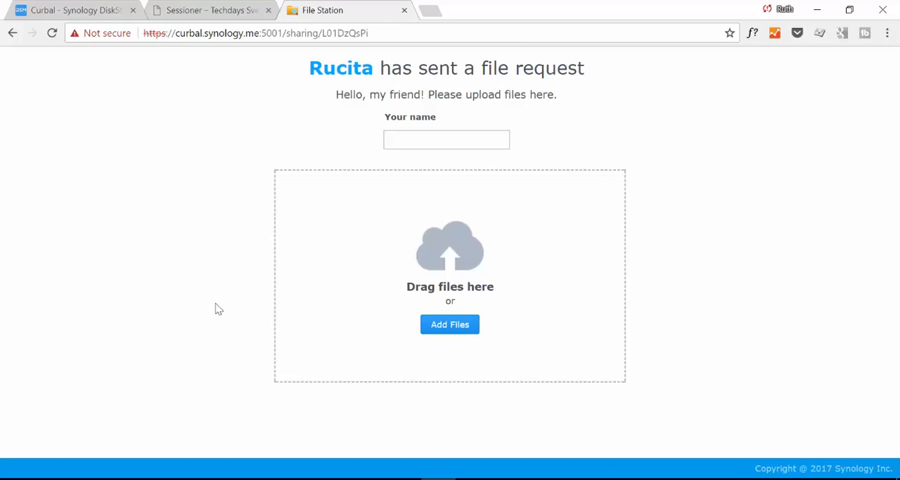
{"action": "mouse_move", "coordinate": [296, 366]}
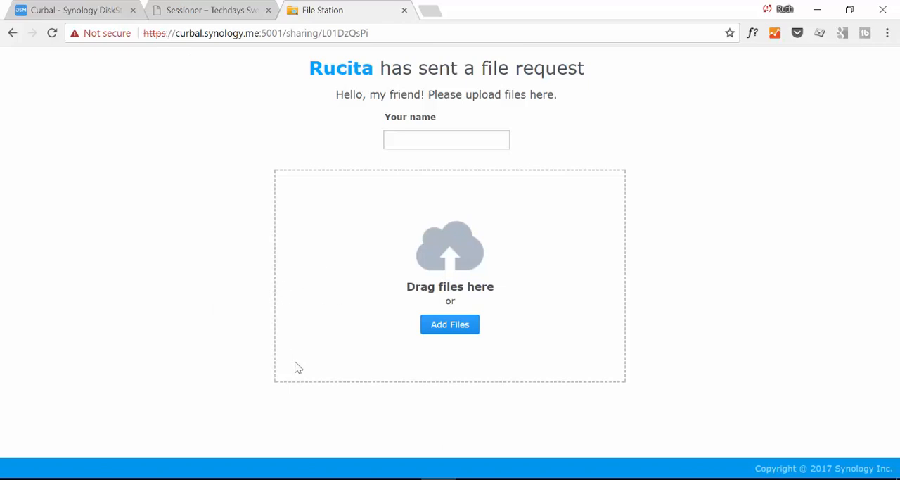
{"action": "mouse_move", "coordinate": [577, 99]}
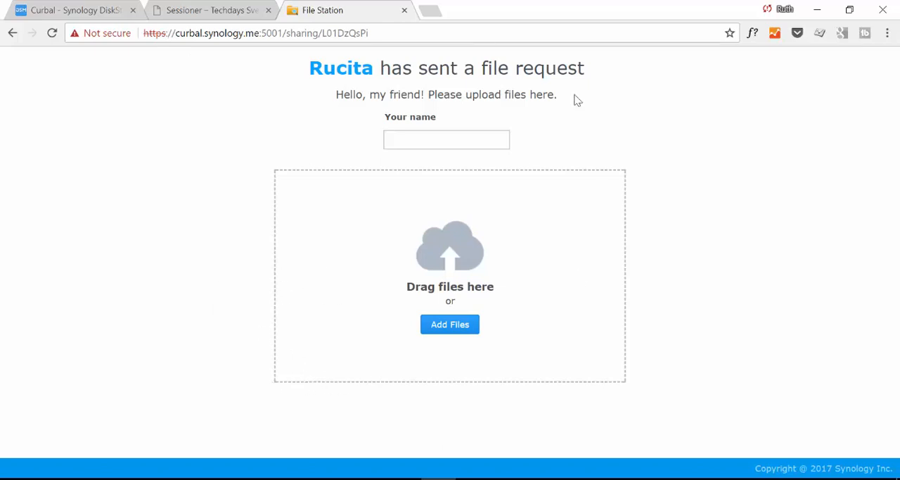
{"action": "mouse_move", "coordinate": [573, 287]}
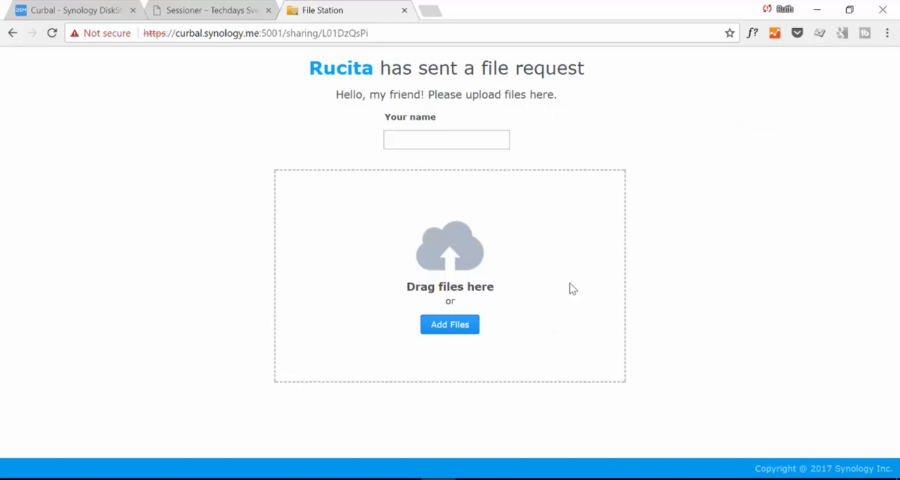
{"action": "mouse_move", "coordinate": [577, 279]}
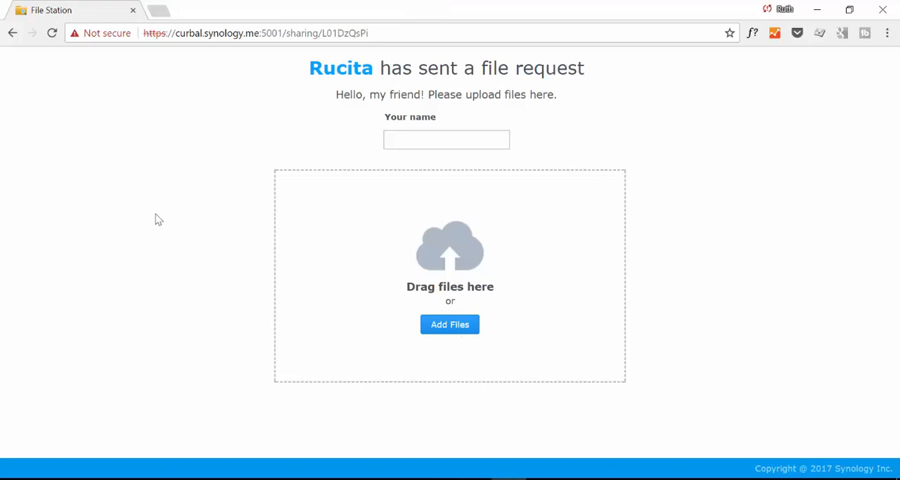
{"action": "mouse_move", "coordinate": [232, 144]}
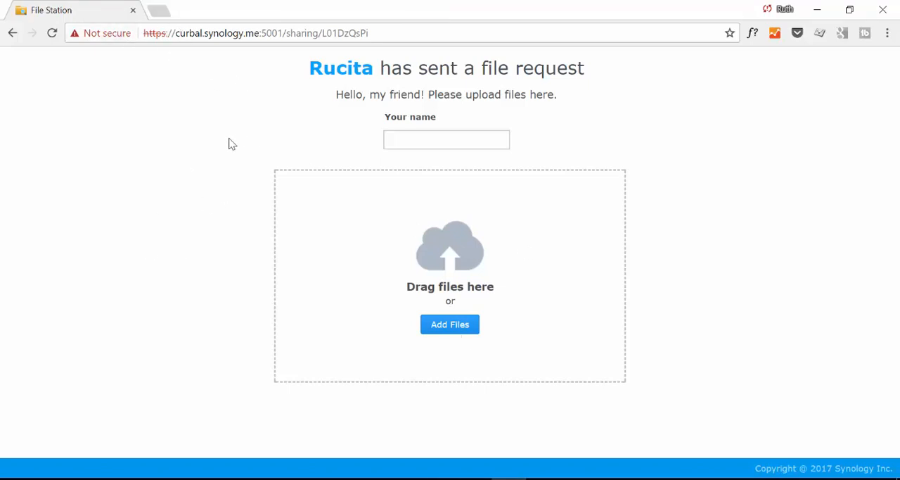
{"action": "mouse_move", "coordinate": [284, 112]}
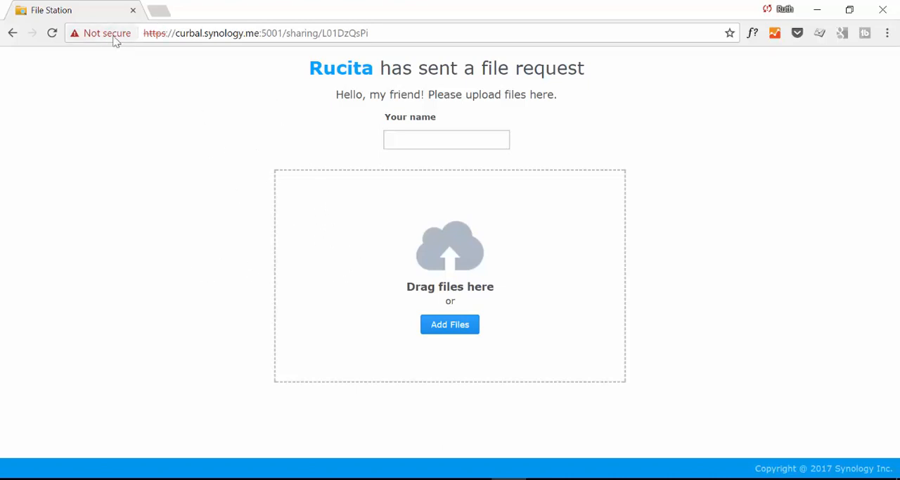
{"action": "mouse_move", "coordinate": [308, 282]}
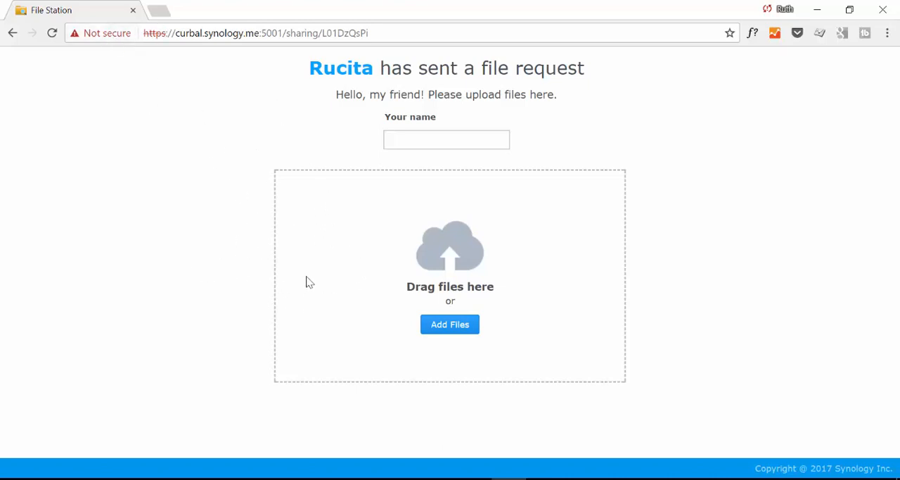
{"action": "mouse_move", "coordinate": [259, 387]}
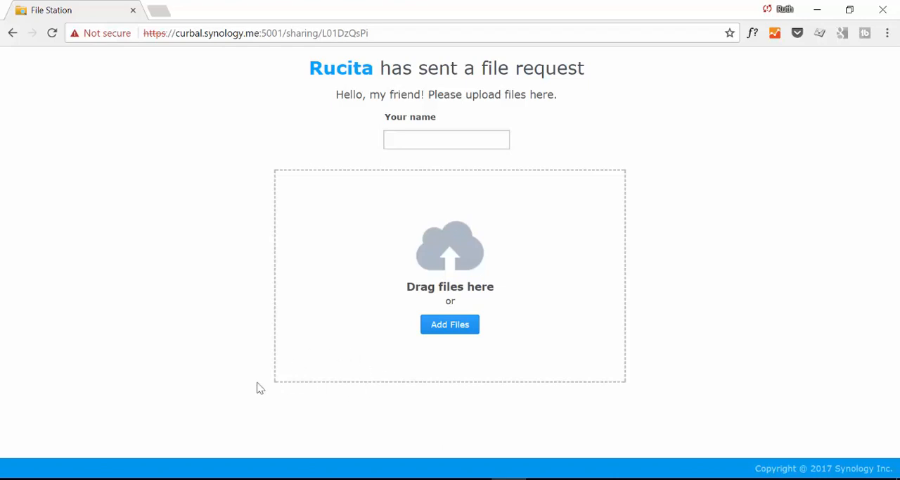
{"action": "mouse_move", "coordinate": [329, 387]}
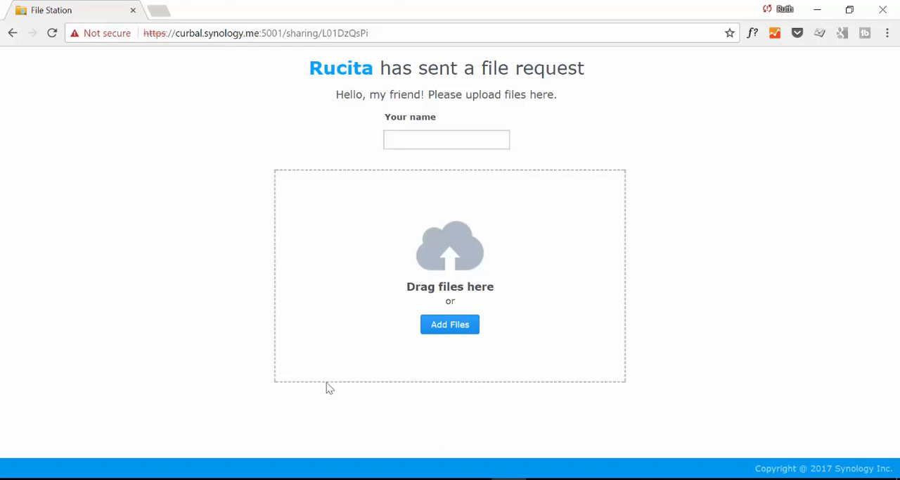
Click into the Your name field on the File Station upload page, then try Add Files
{"action": "left_click", "coordinate": [447, 138]}
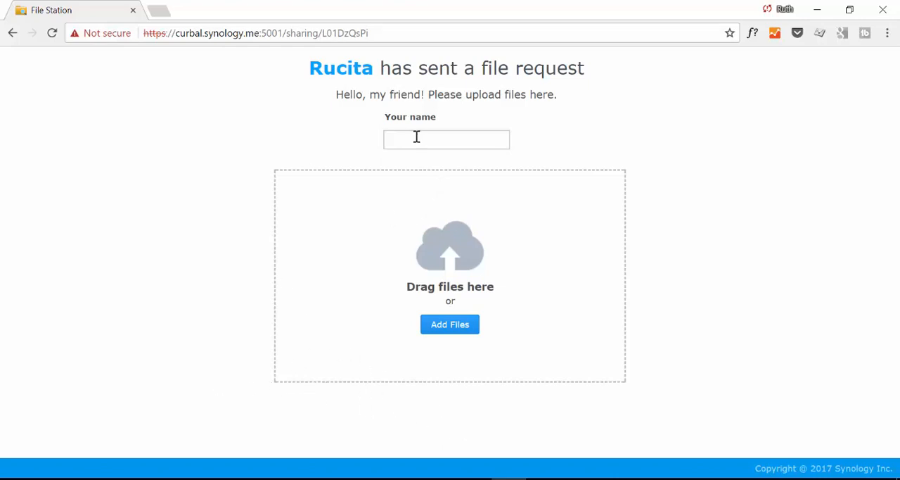
{"action": "left_click", "coordinate": [447, 139]}
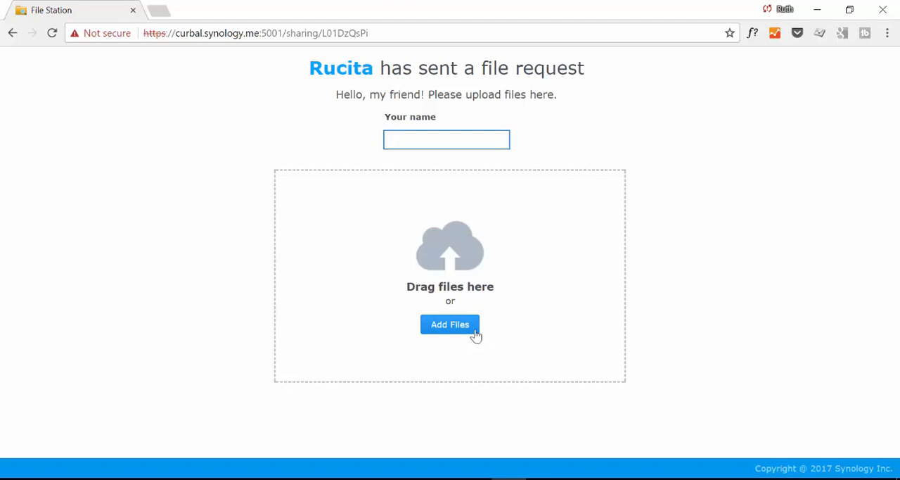
{"action": "left_click", "coordinate": [447, 139]}
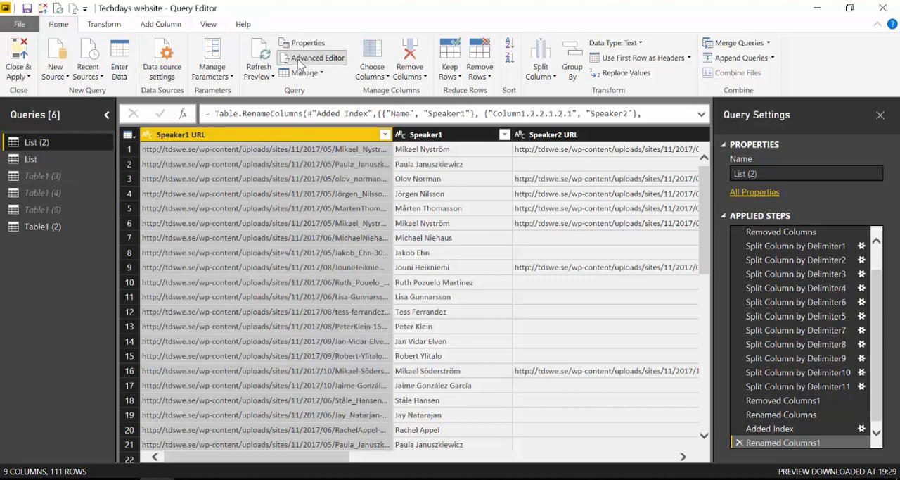
Open List (2) in the Advanced Editor and select all its M code
{"action": "left_click", "coordinate": [318, 58]}
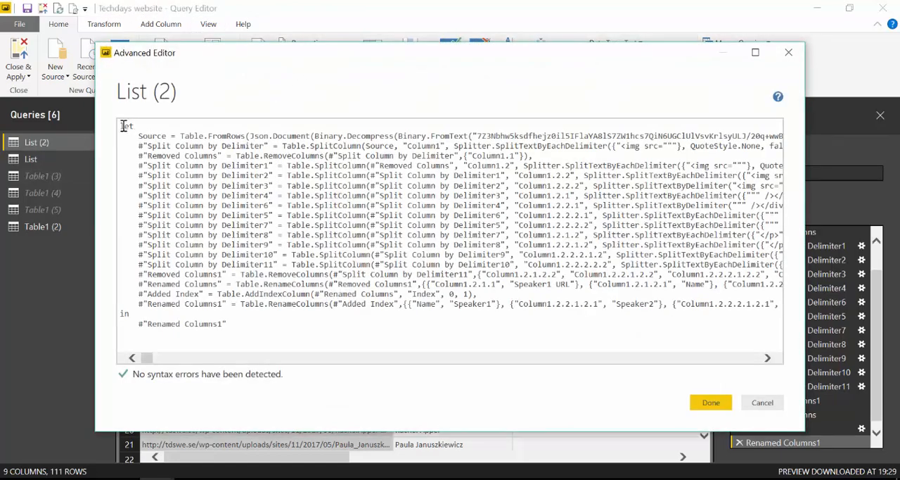
{"action": "key", "text": "ctrl+a"}
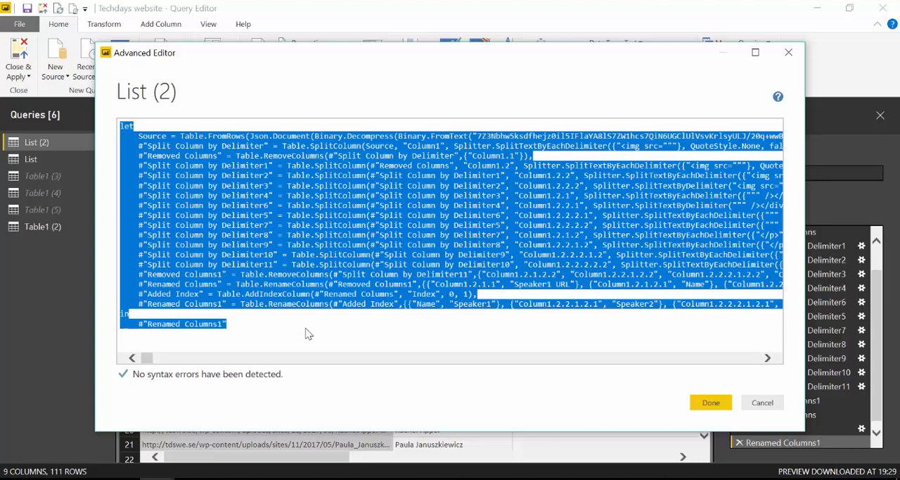
{"action": "mouse_move", "coordinate": [636, 370]}
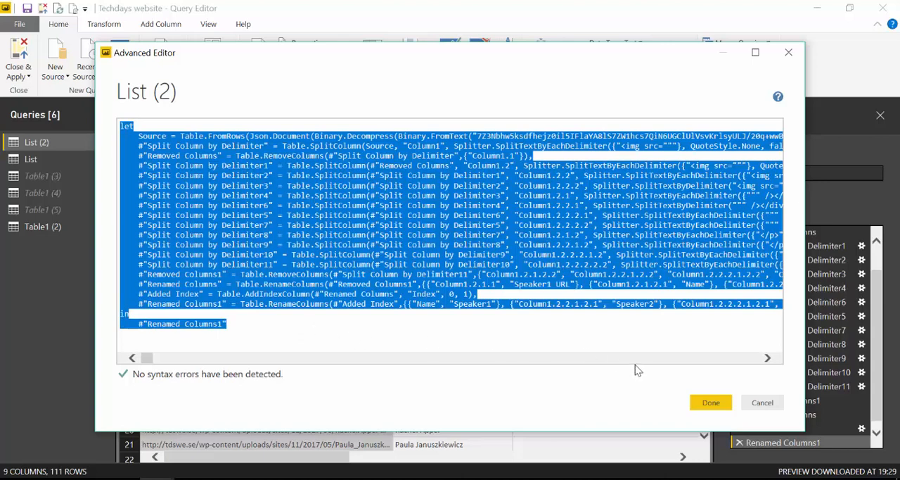
{"action": "mouse_move", "coordinate": [635, 362]}
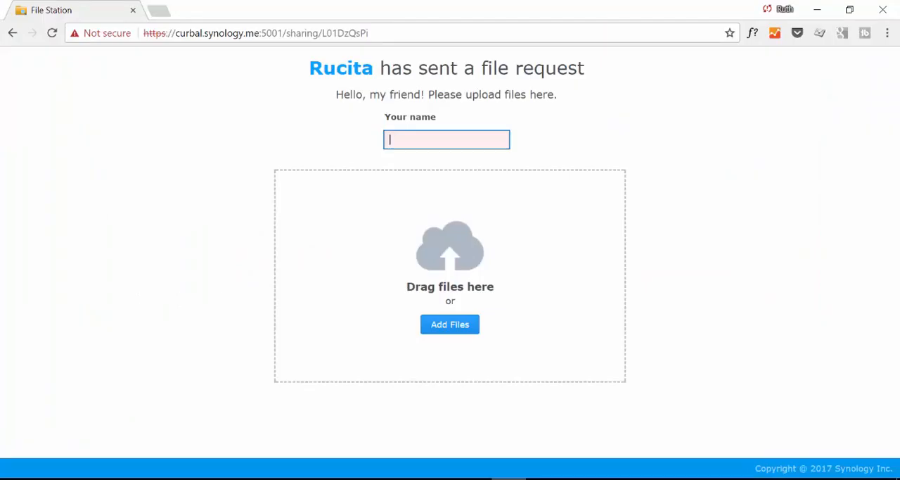
{"action": "mouse_move", "coordinate": [427, 195]}
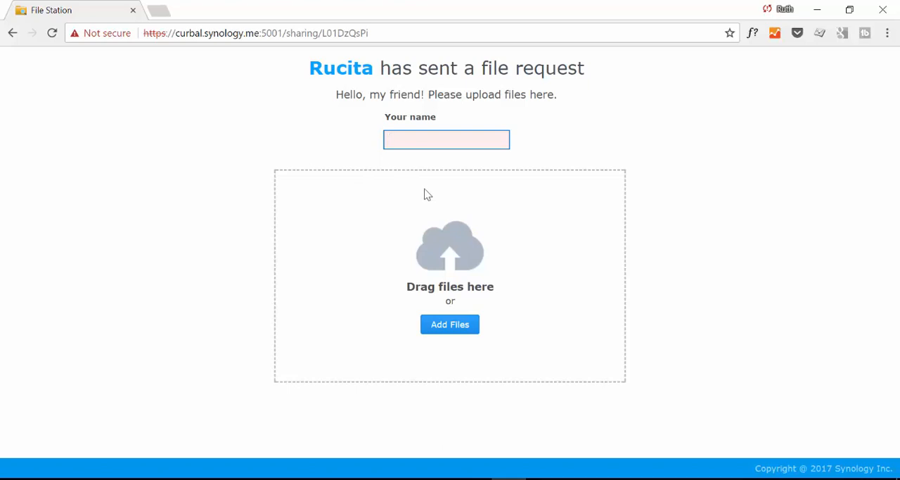
{"action": "left_click", "coordinate": [446, 139]}
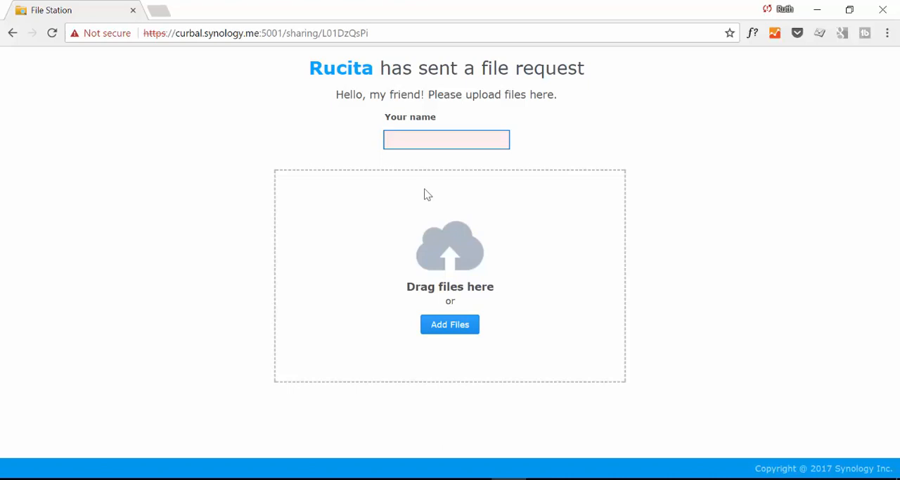
{"action": "left_click", "coordinate": [446, 139]}
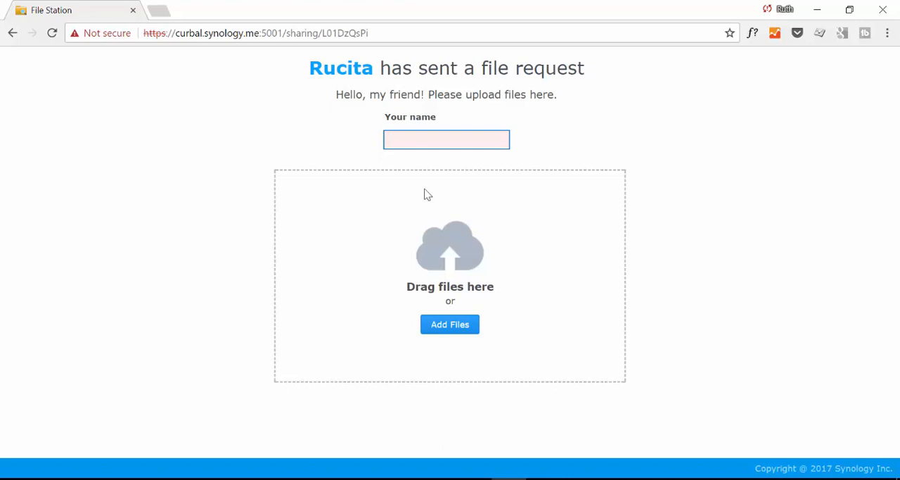
{"action": "left_click", "coordinate": [446, 140]}
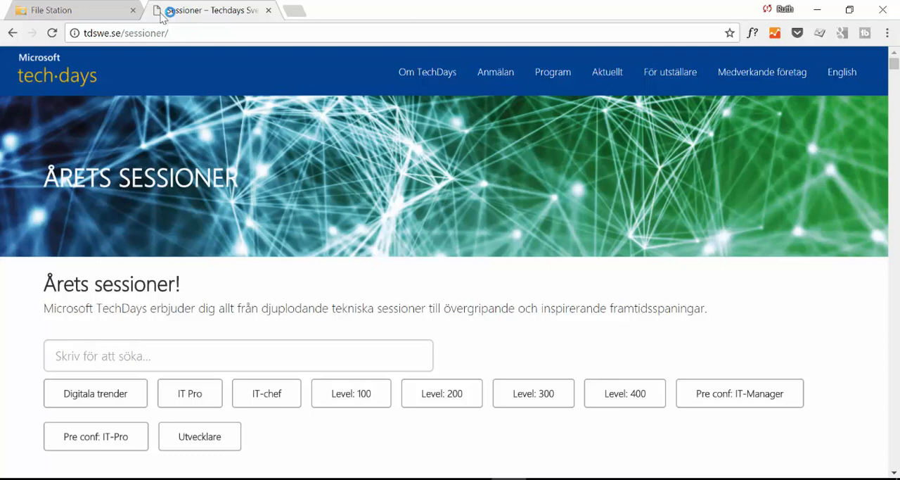
{"action": "mouse_move", "coordinate": [538, 257]}
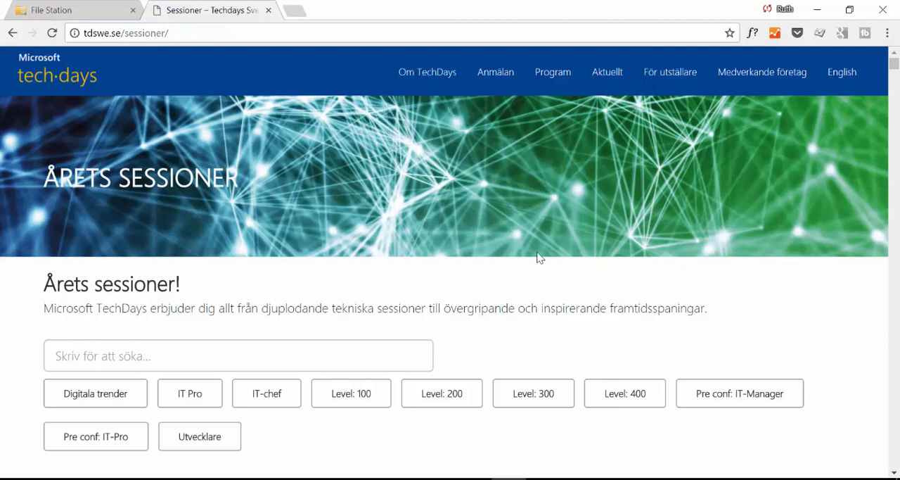